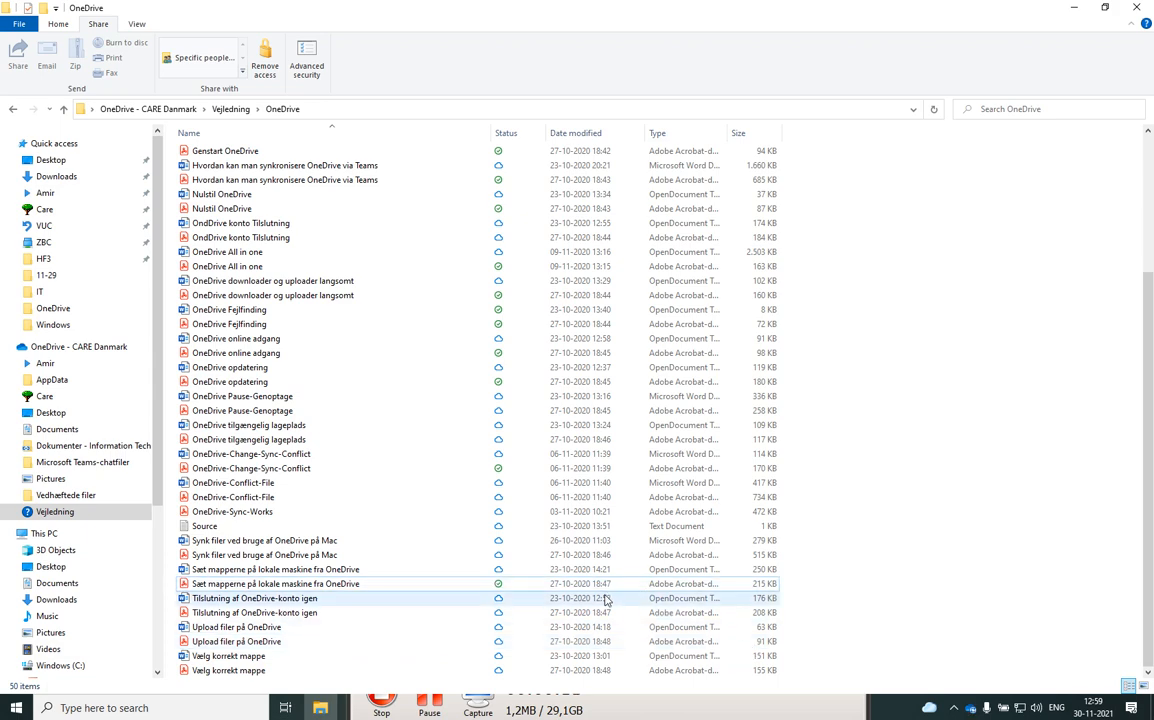
# - Open OneDrive settings to the Account tab showing CARE Danmark syncing 100 GB
pyautogui.click(275, 583)
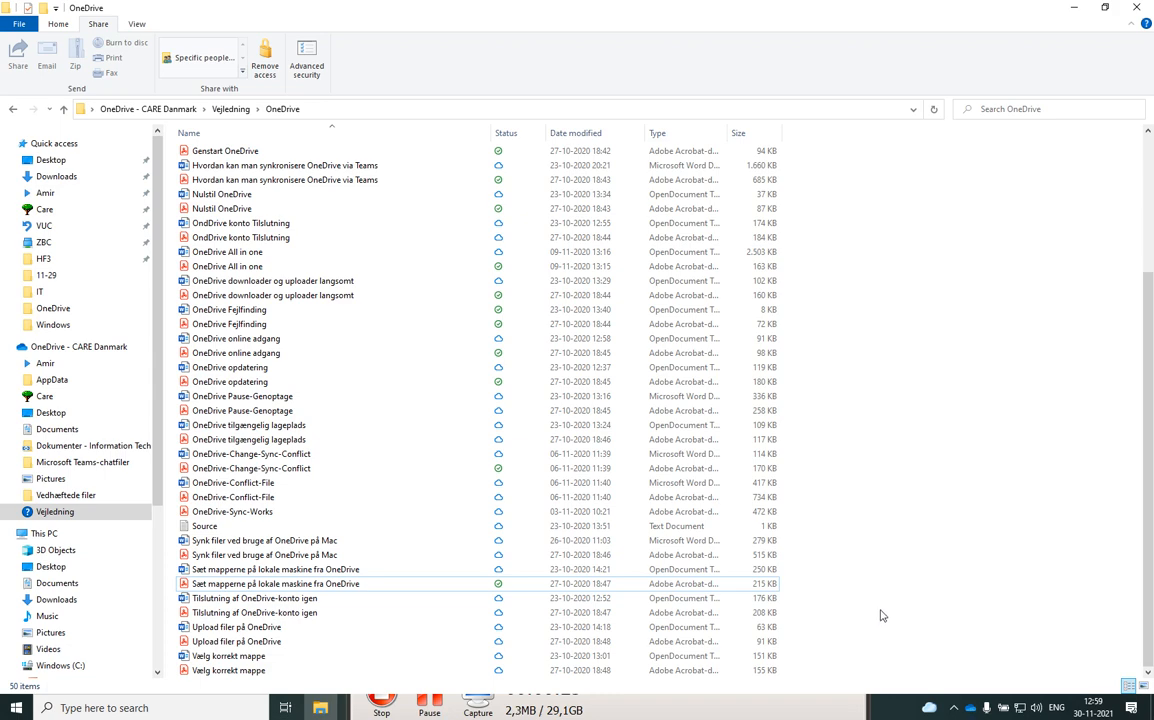
pyautogui.moveTo(967, 697)
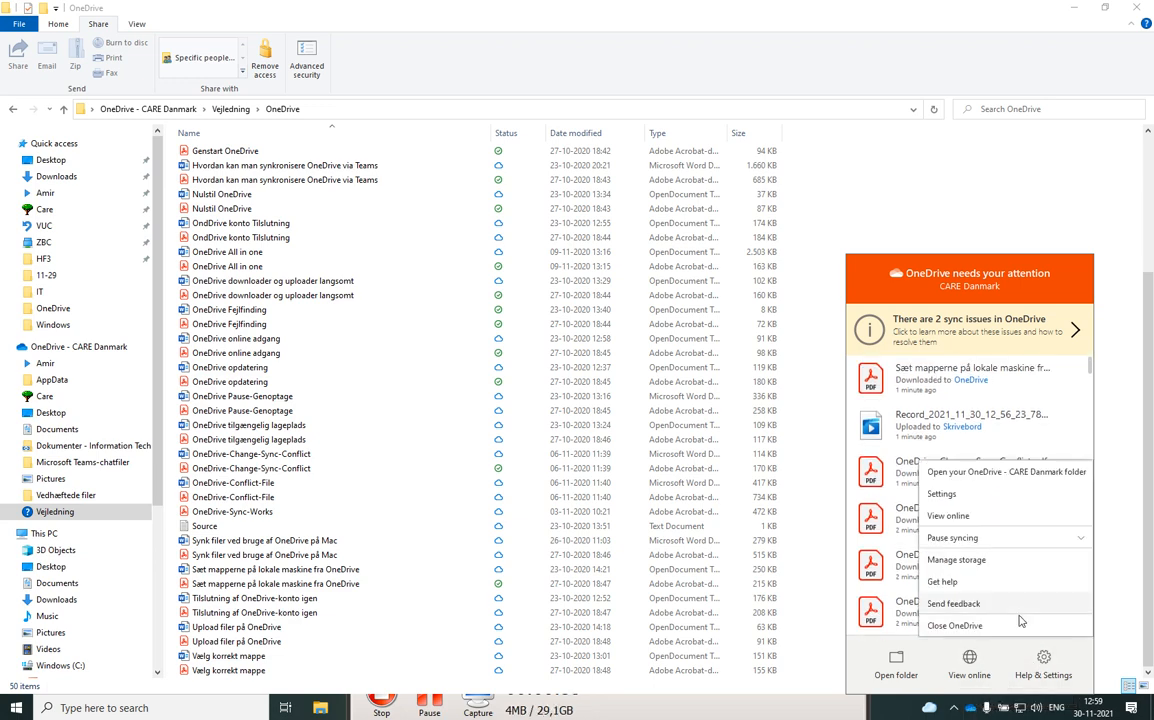
pyautogui.click(941, 493)
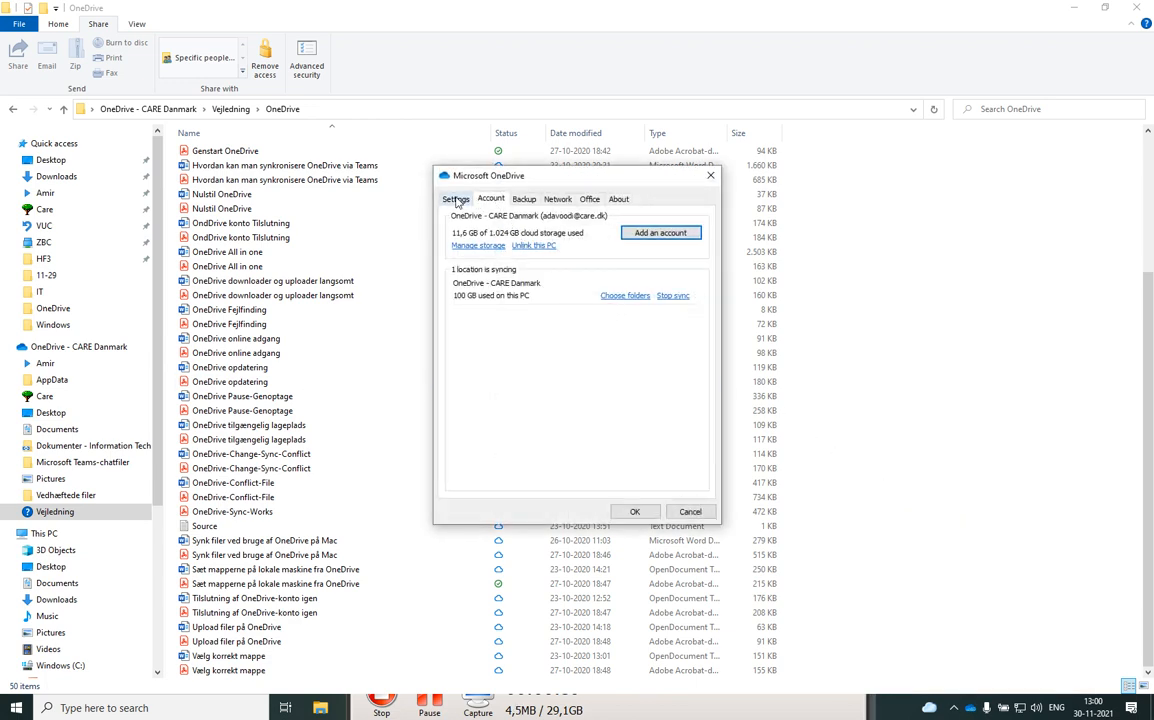
pyautogui.click(491, 198)
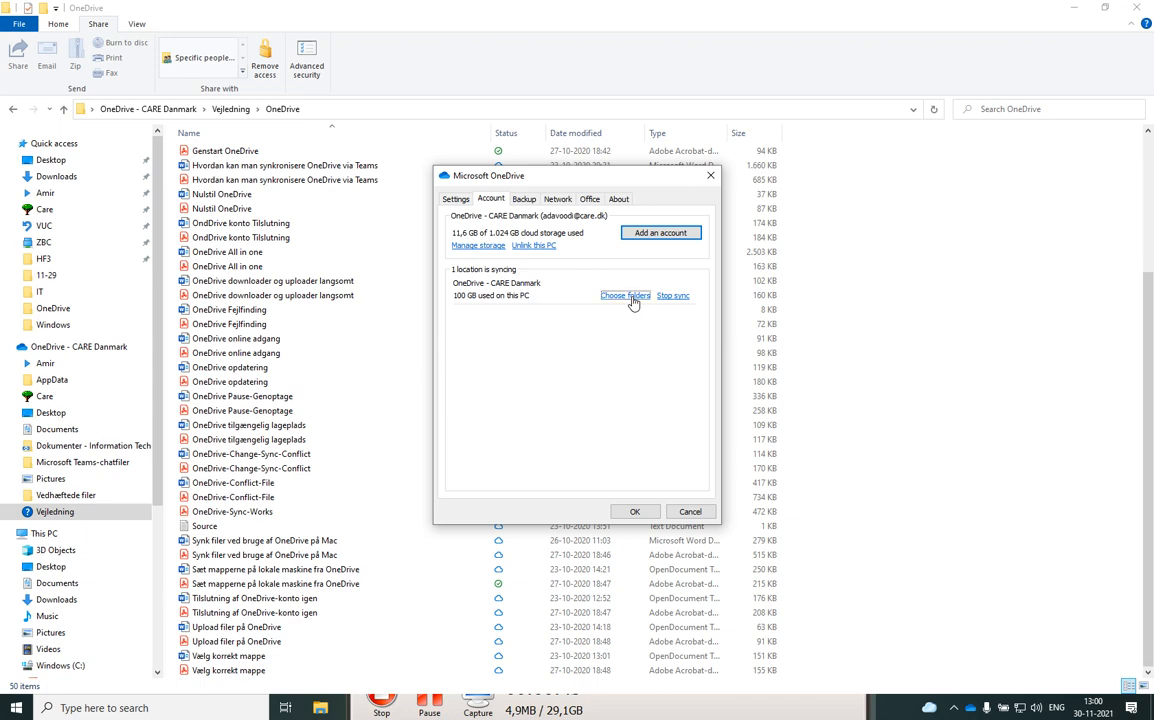
# - In Choose folders, uncheck then recheck the Care folder and confirm with OK
pyautogui.click(625, 295)
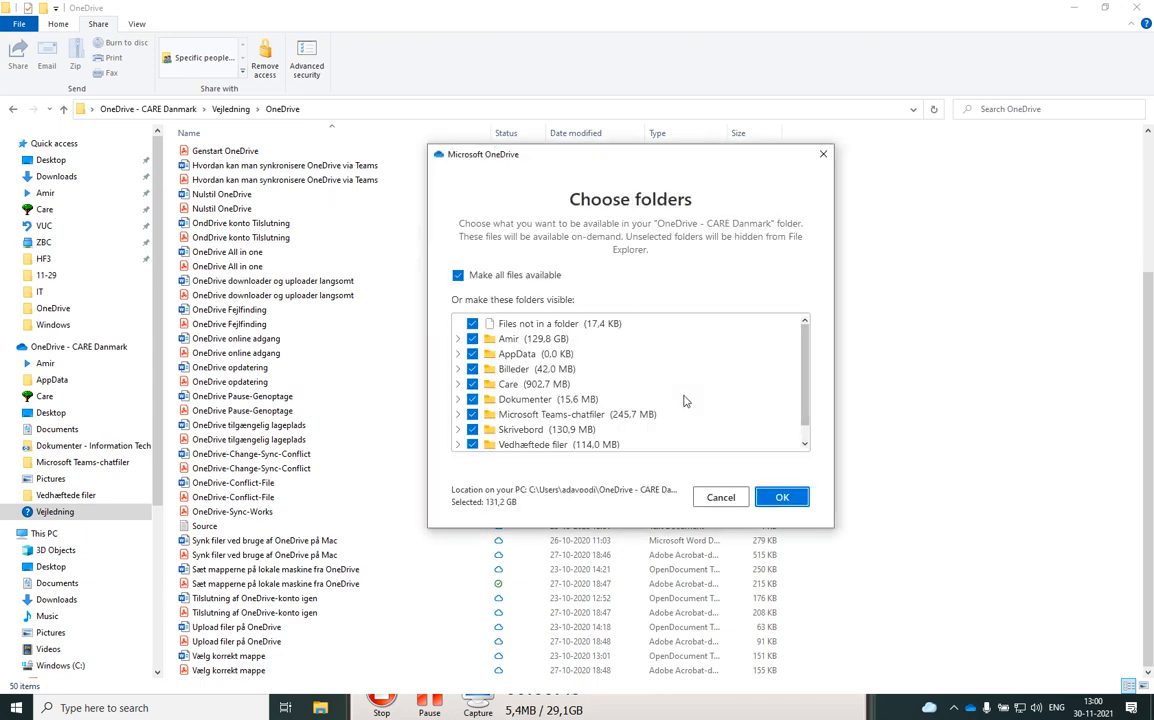
pyautogui.click(520, 354)
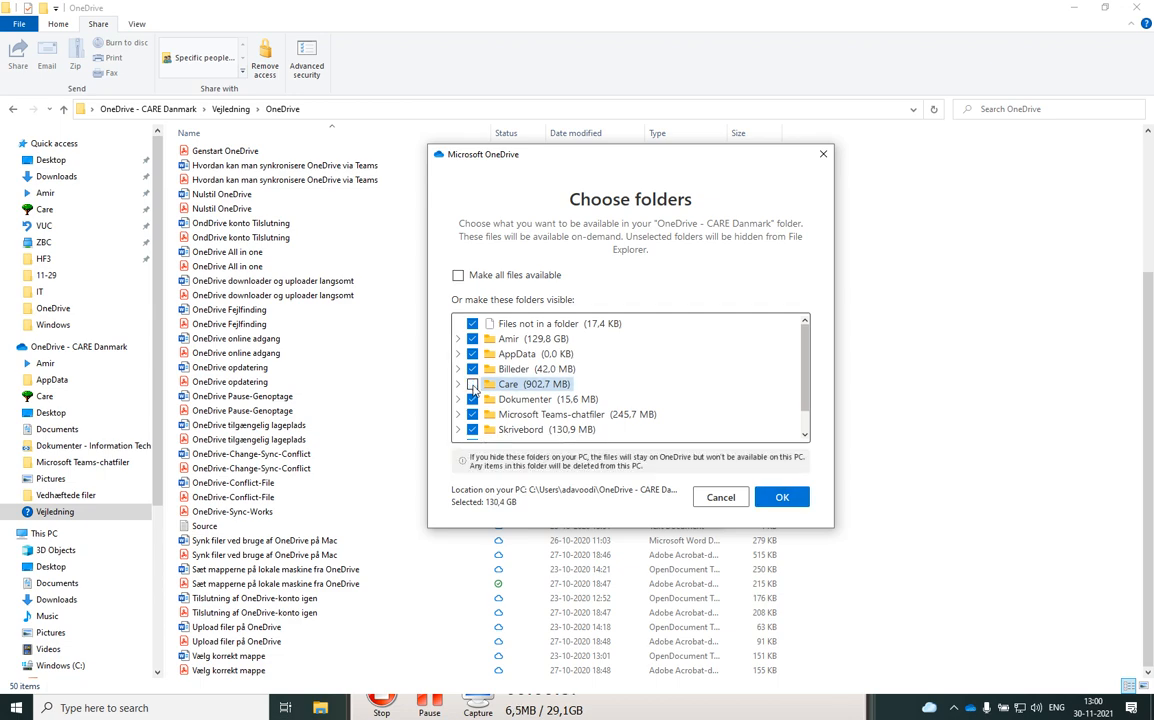
pyautogui.click(459, 369)
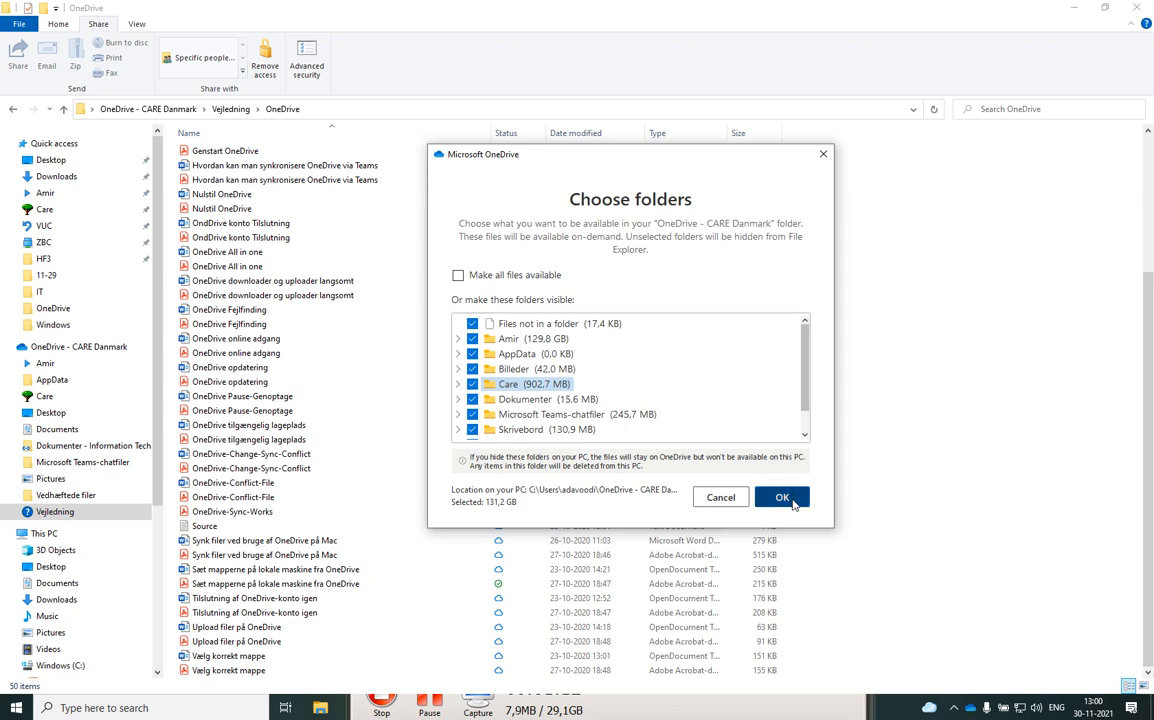
pyautogui.click(782, 497)
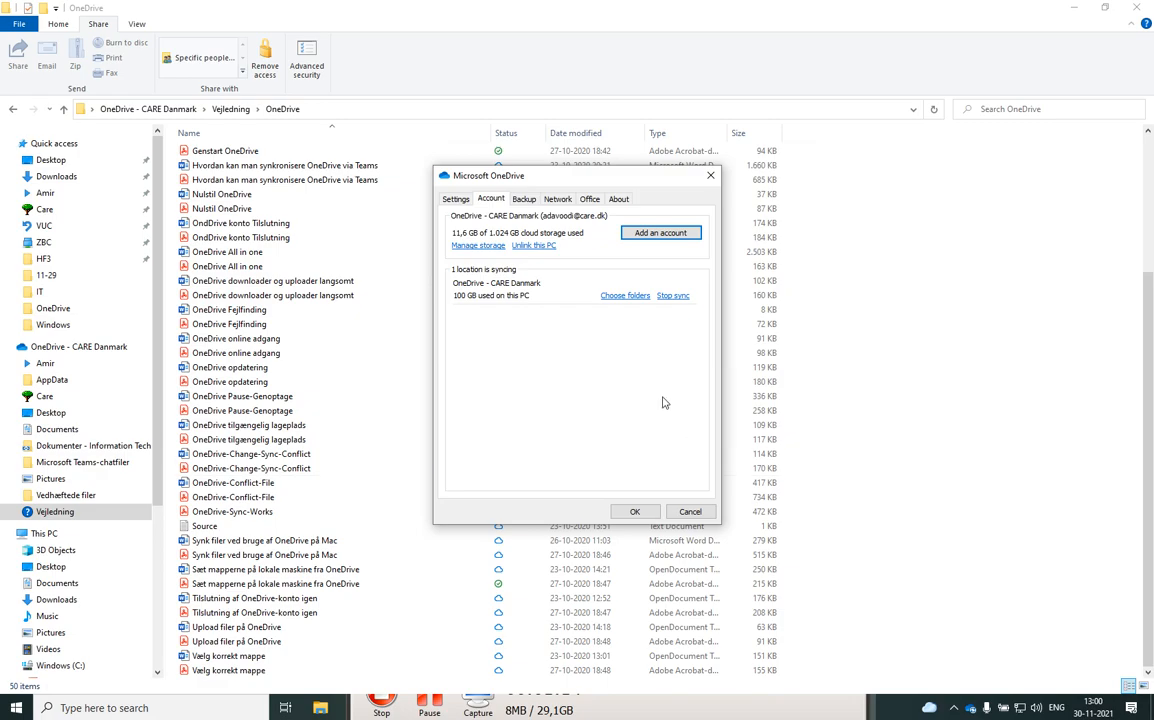